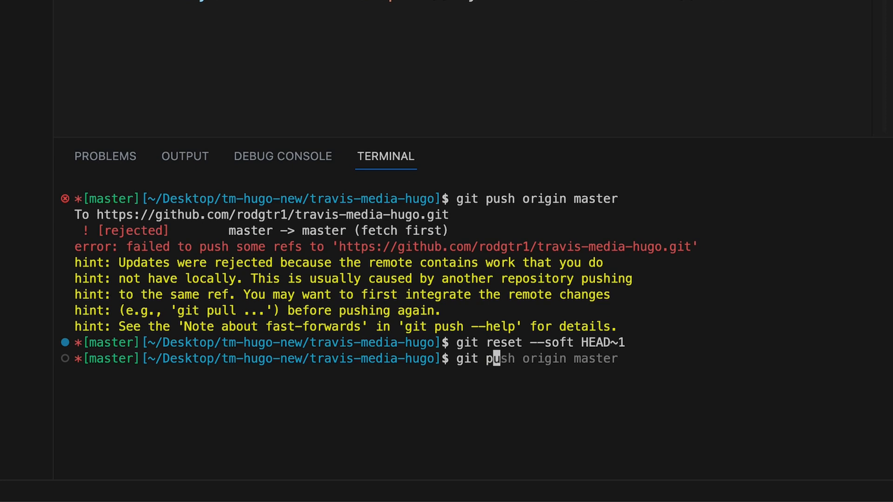
{"action": "type", "text": "git pull origin master"}
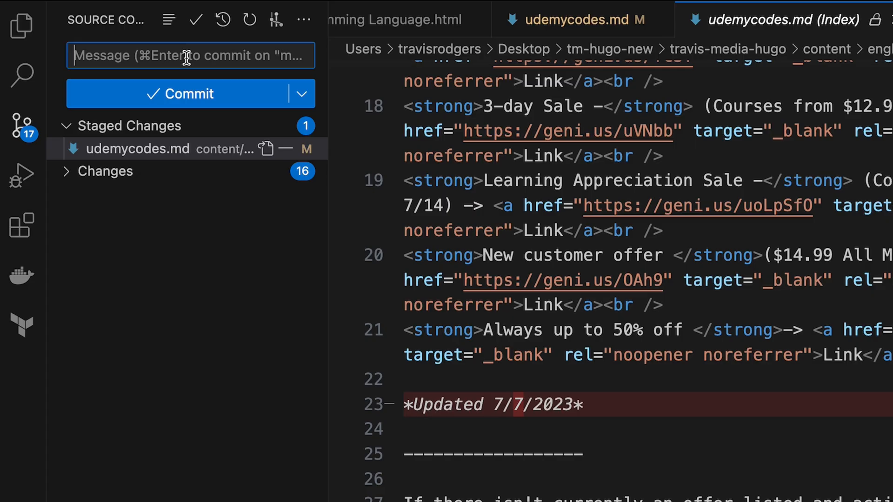
{"action": "type", "text": "changed date"}
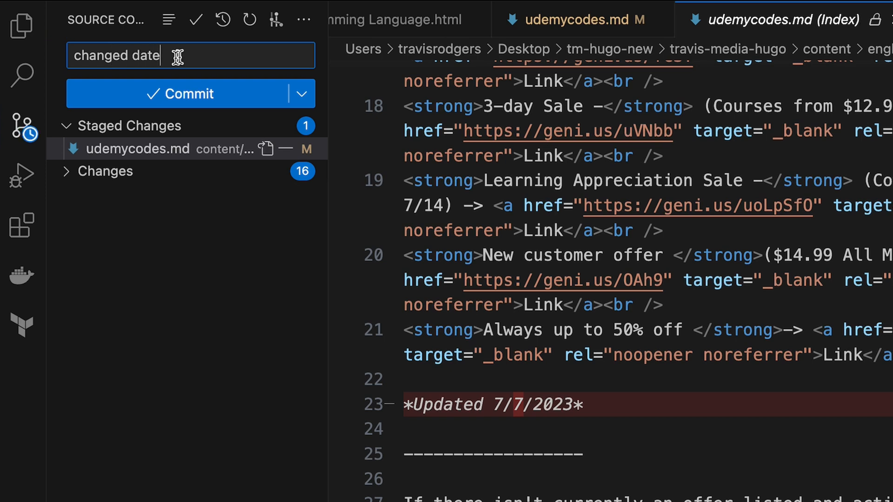